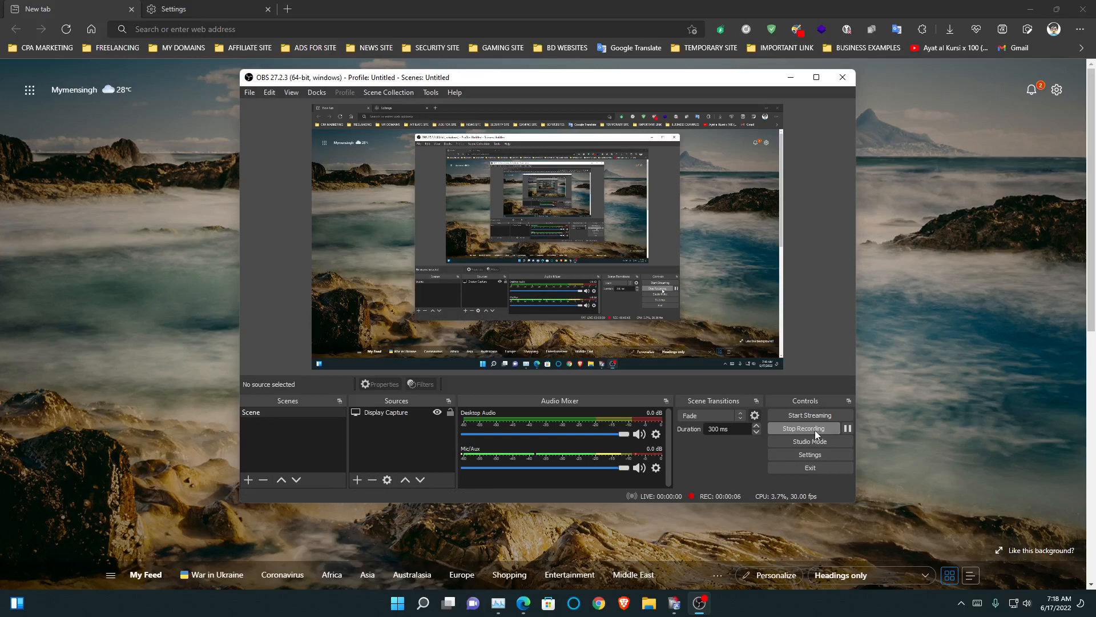
pyautogui.moveTo(697, 603)
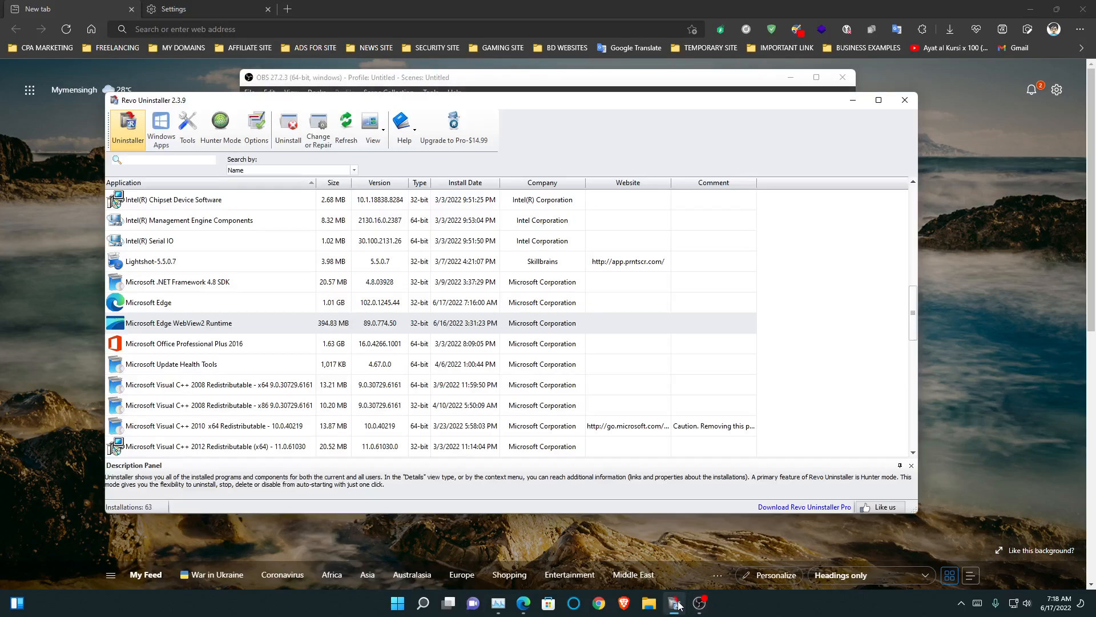
# Step: Select the Microsoft Edge WebView2 Runtime row in Revo Uninstaller's installed-programs list
pyautogui.click(165, 160)
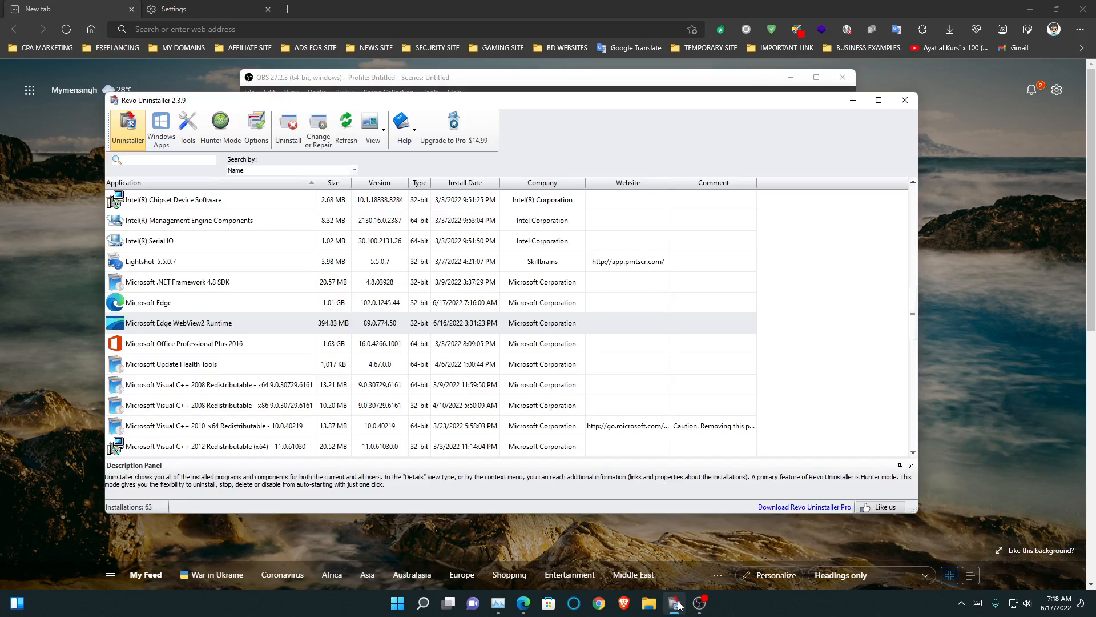
pyautogui.click(178, 323)
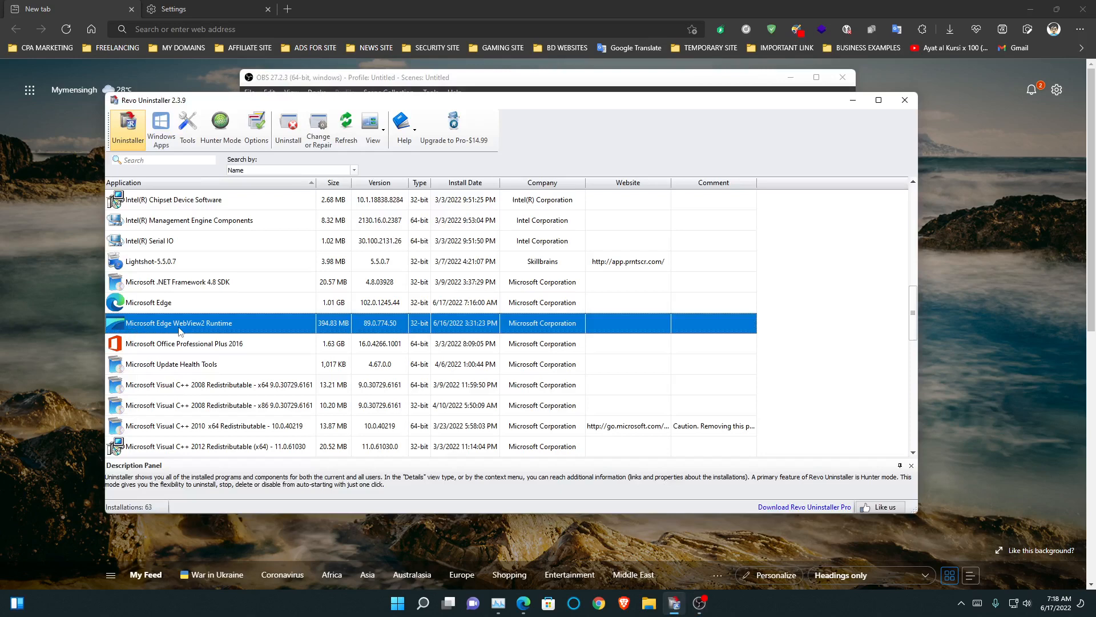
pyautogui.moveTo(130, 331)
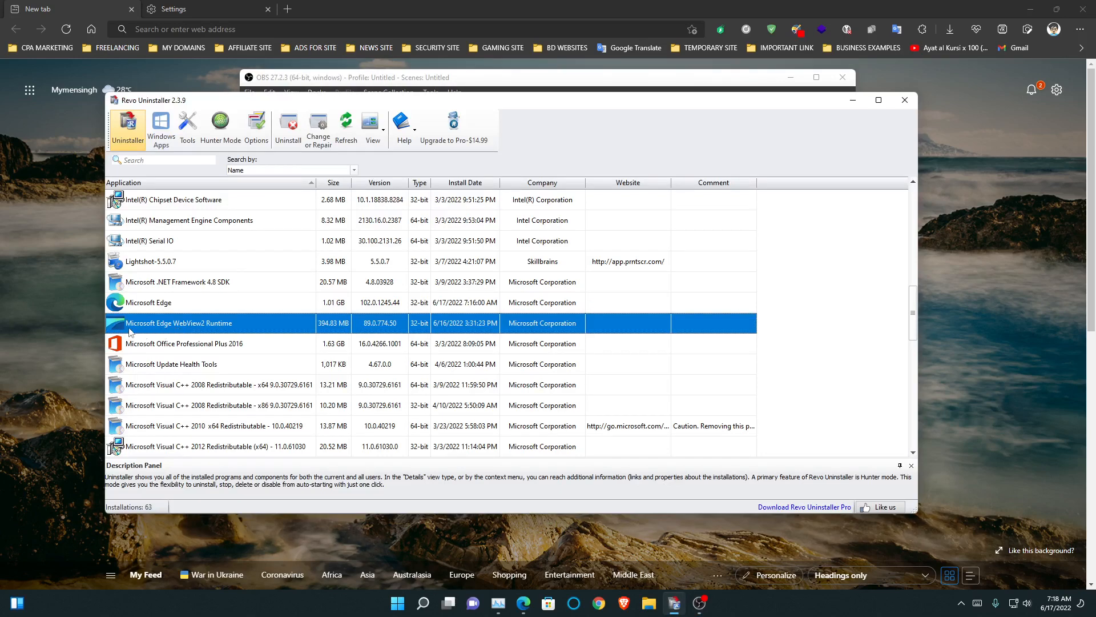
pyautogui.moveTo(269, 339)
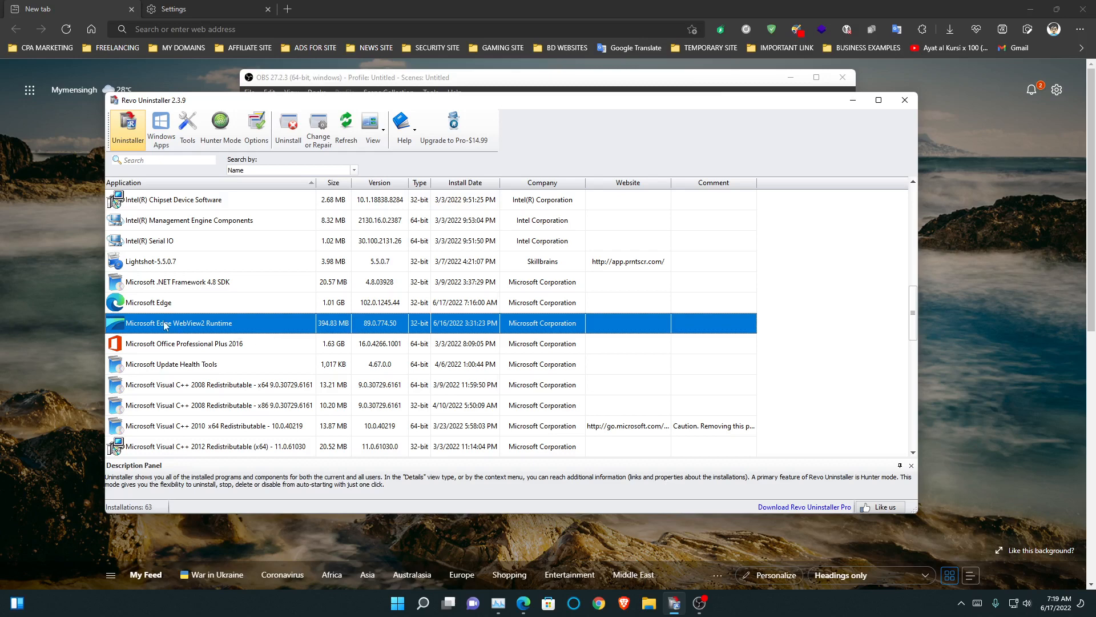
# Step: Minimize Revo Uninstaller and bring Edge's Customize appearance settings tab to the front
pyautogui.click(905, 99)
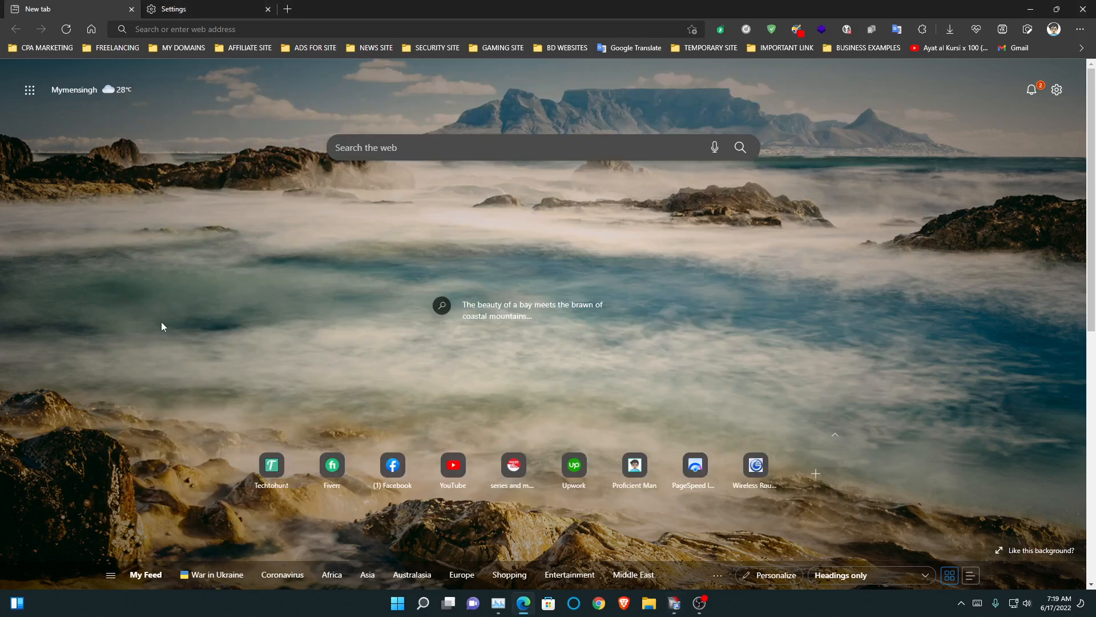
pyautogui.click(174, 9)
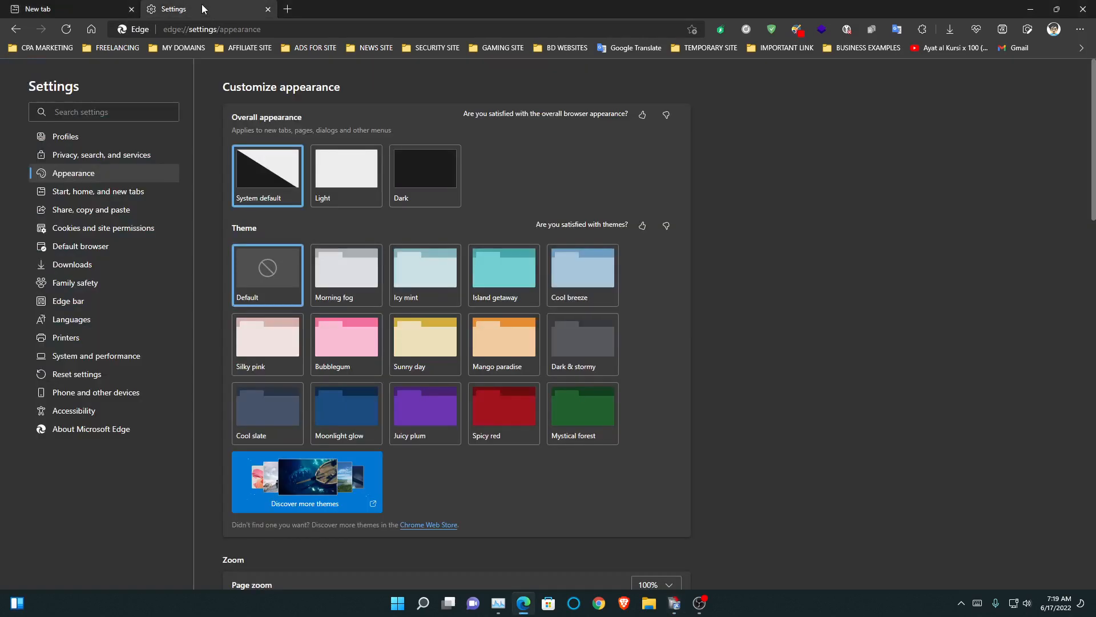
pyautogui.moveTo(85, 180)
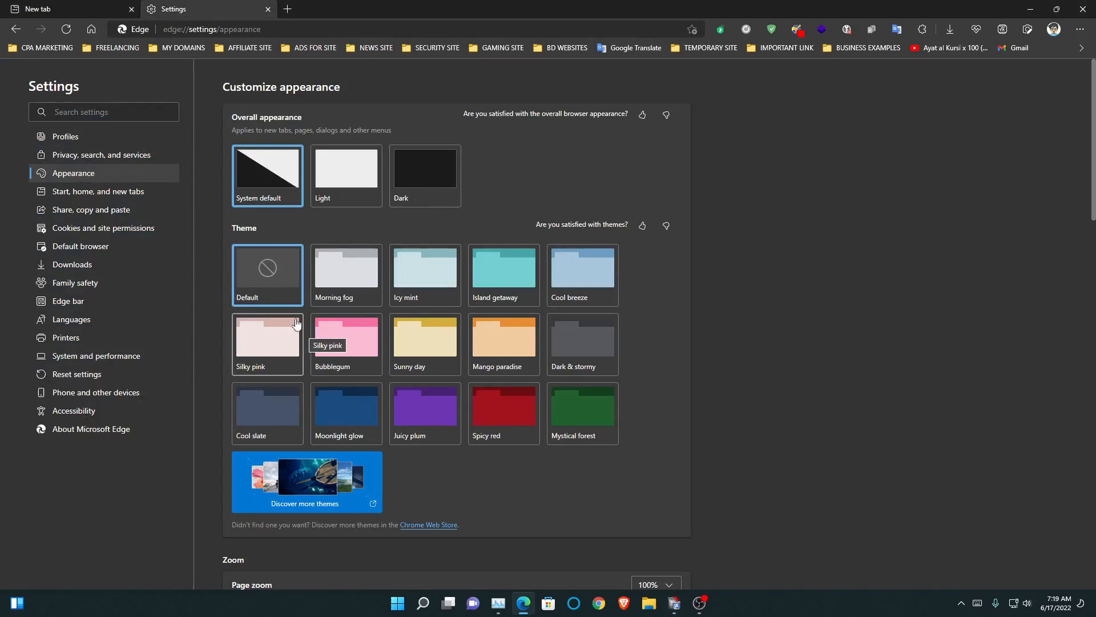
pyautogui.moveTo(342, 354)
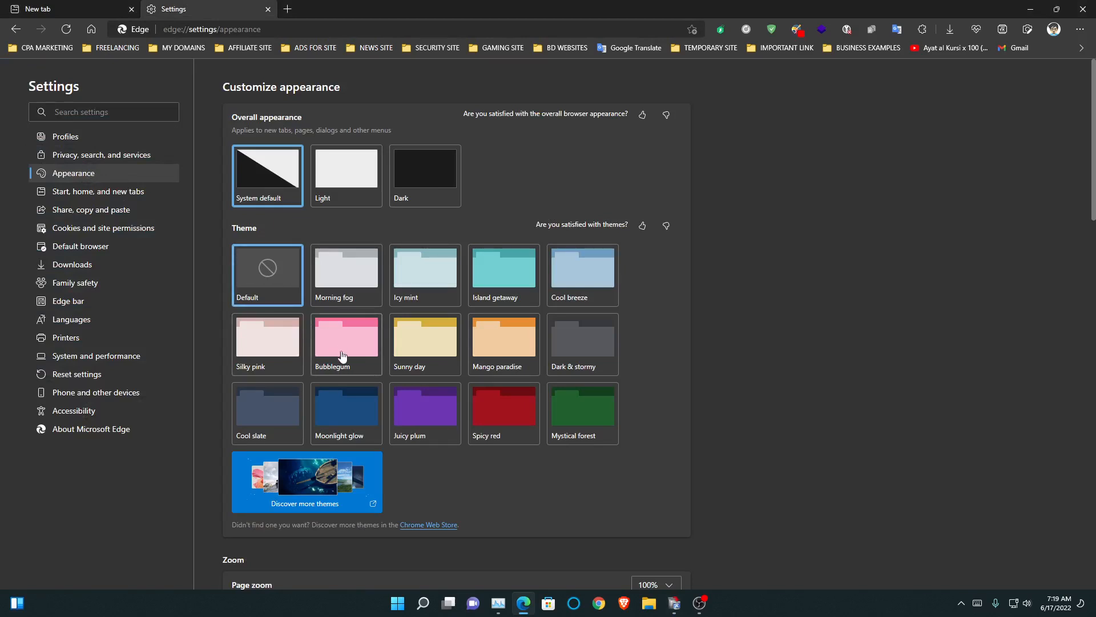
# Step: Apply Sunny day, then Mango paradise; switch appearance to Dark, then System default
pyautogui.click(425, 343)
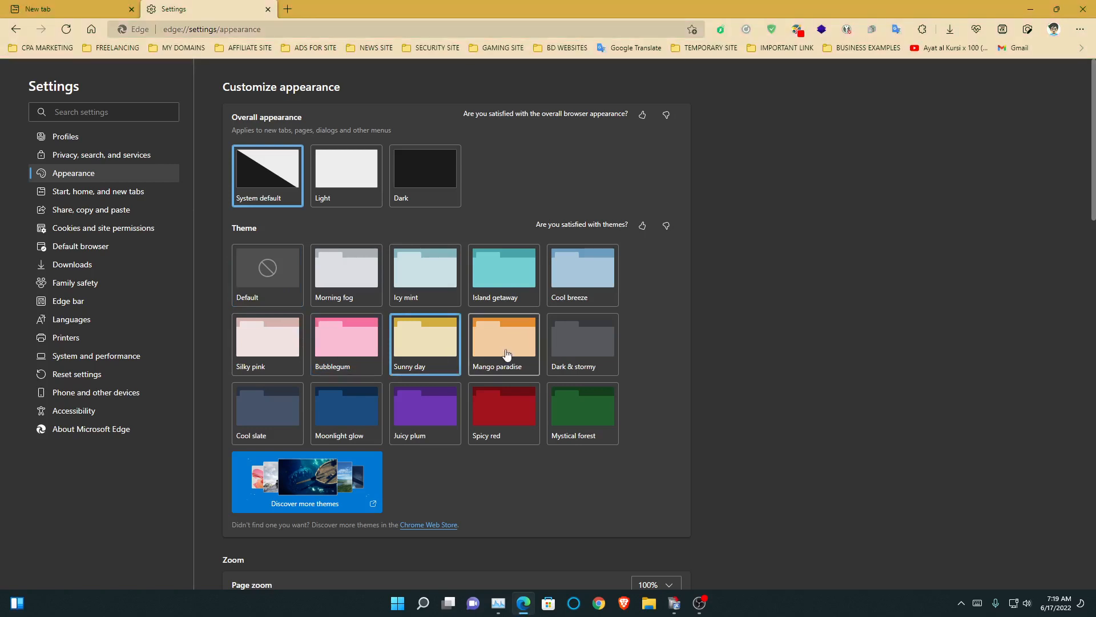
pyautogui.click(504, 340)
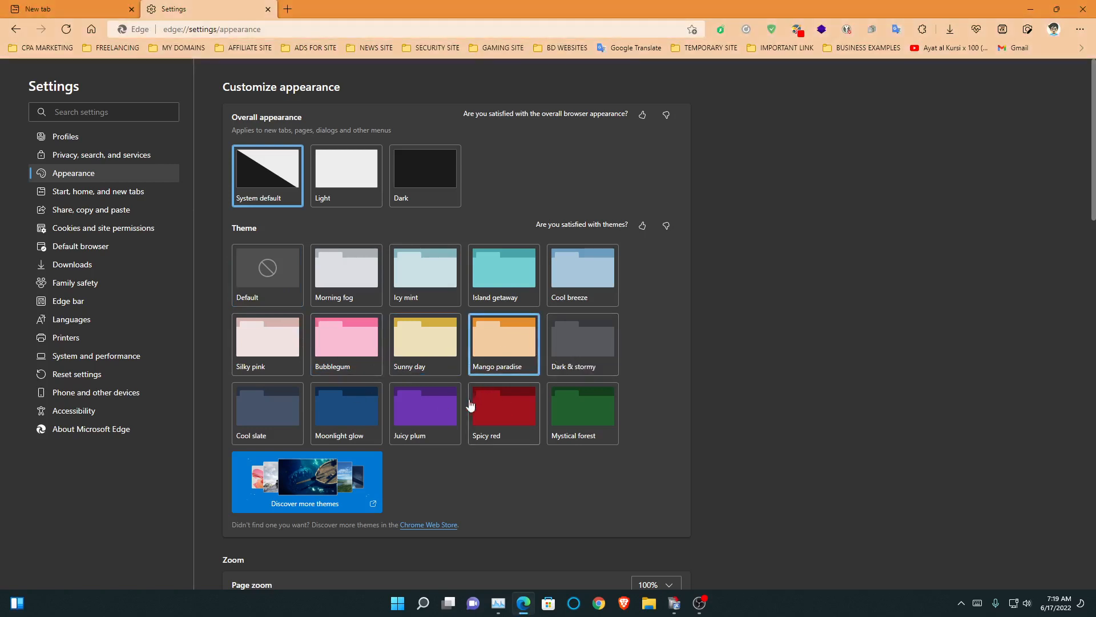
pyautogui.click(425, 170)
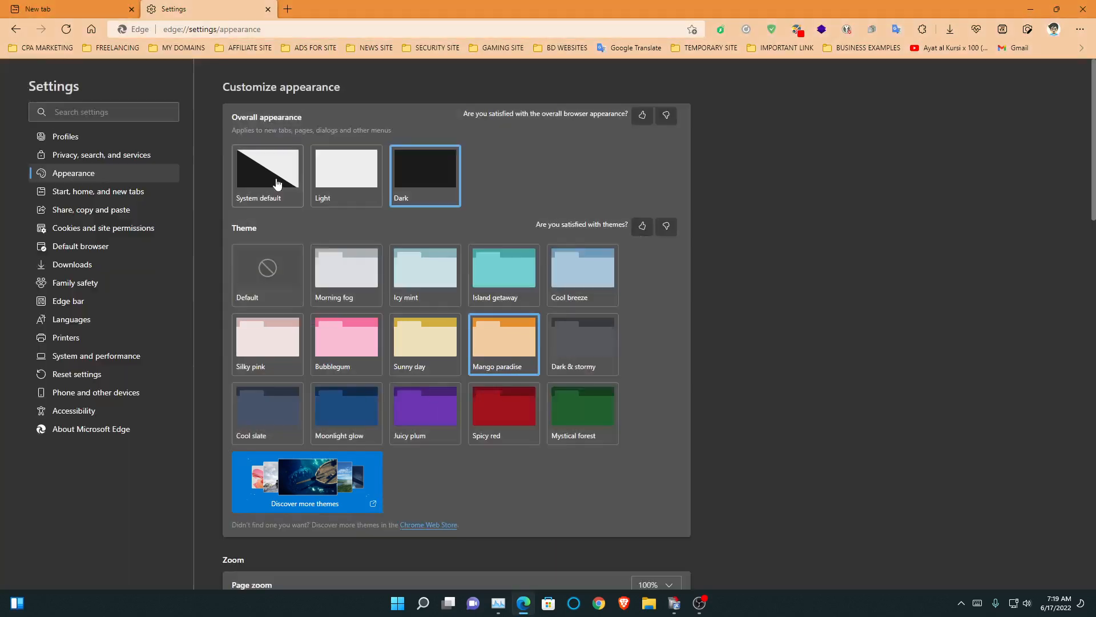
pyautogui.click(267, 176)
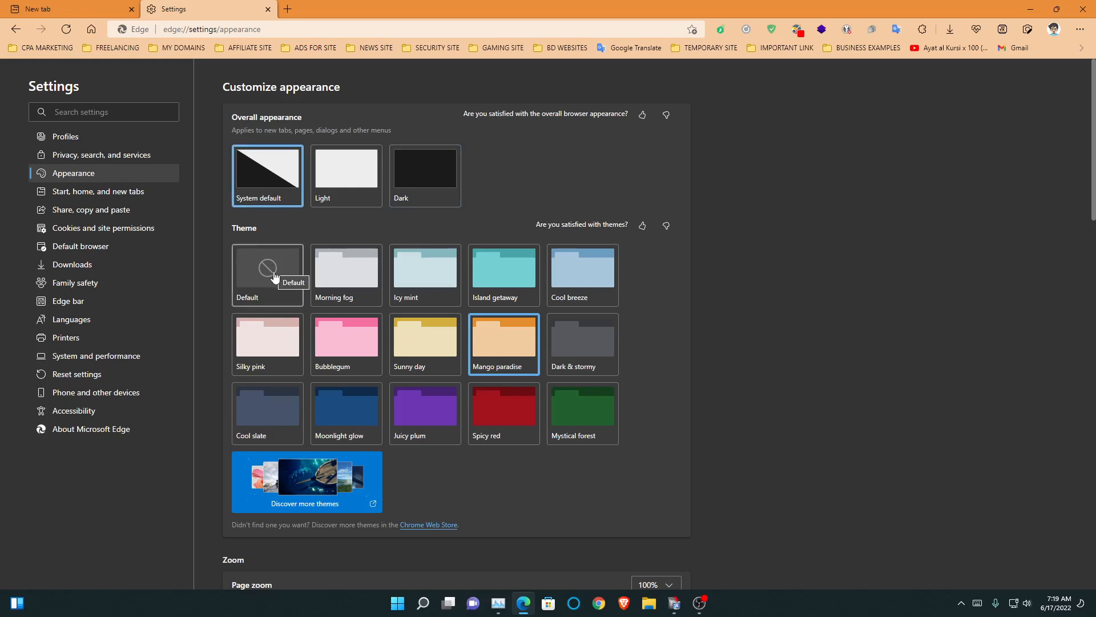
pyautogui.moveTo(262, 274)
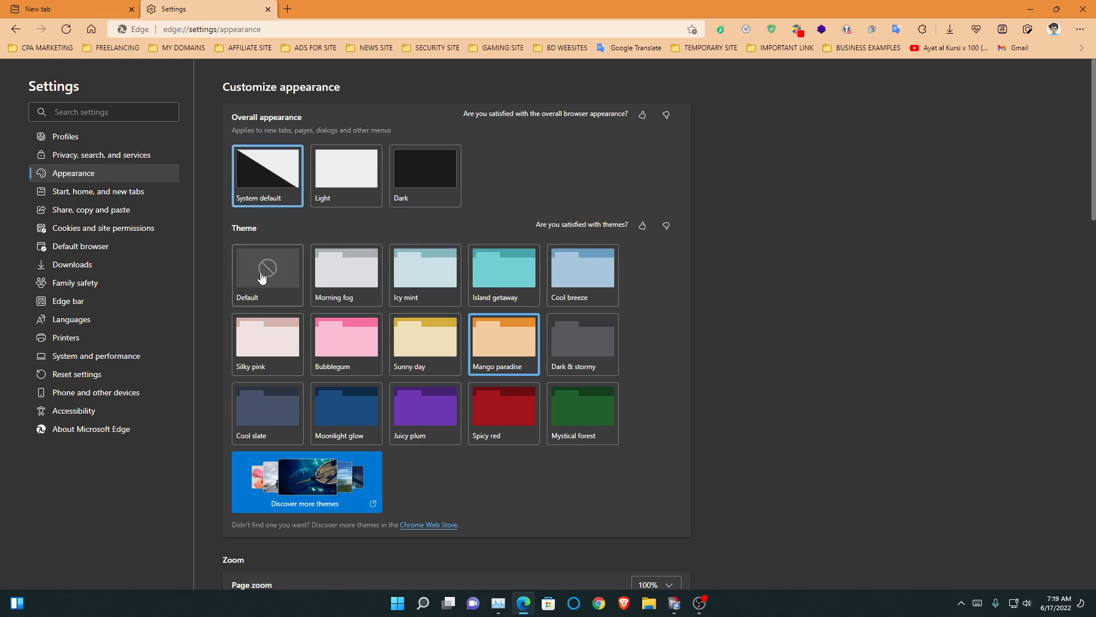
# Step: Restore Edge's Default theme, then start uninstalling WebView2 Runtime up to its confirmation prompt
pyautogui.click(267, 271)
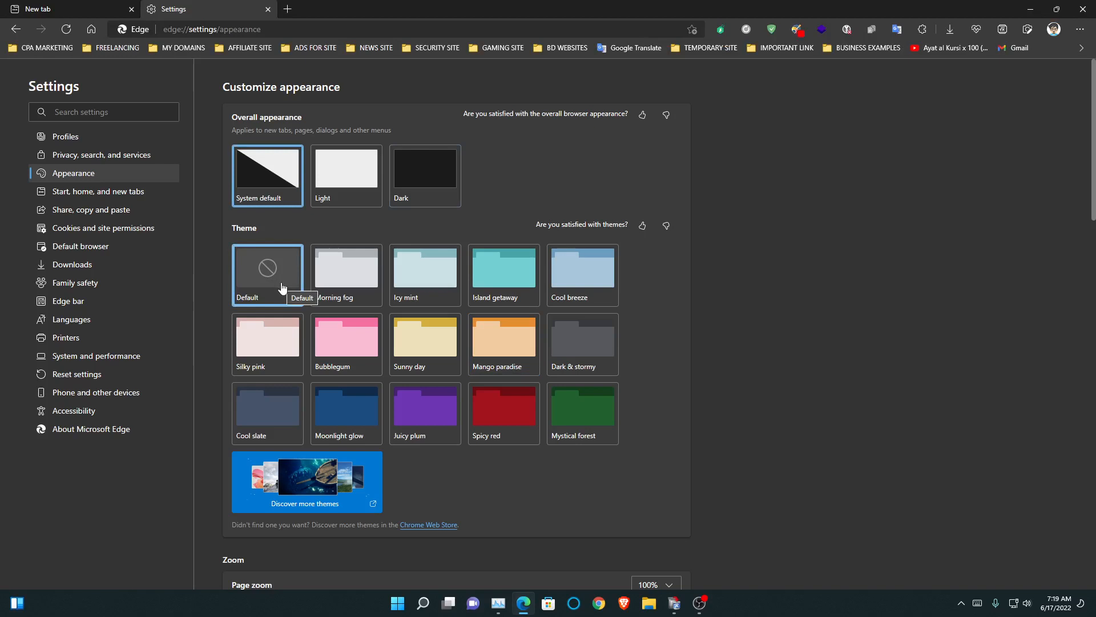
pyautogui.moveTo(284, 279)
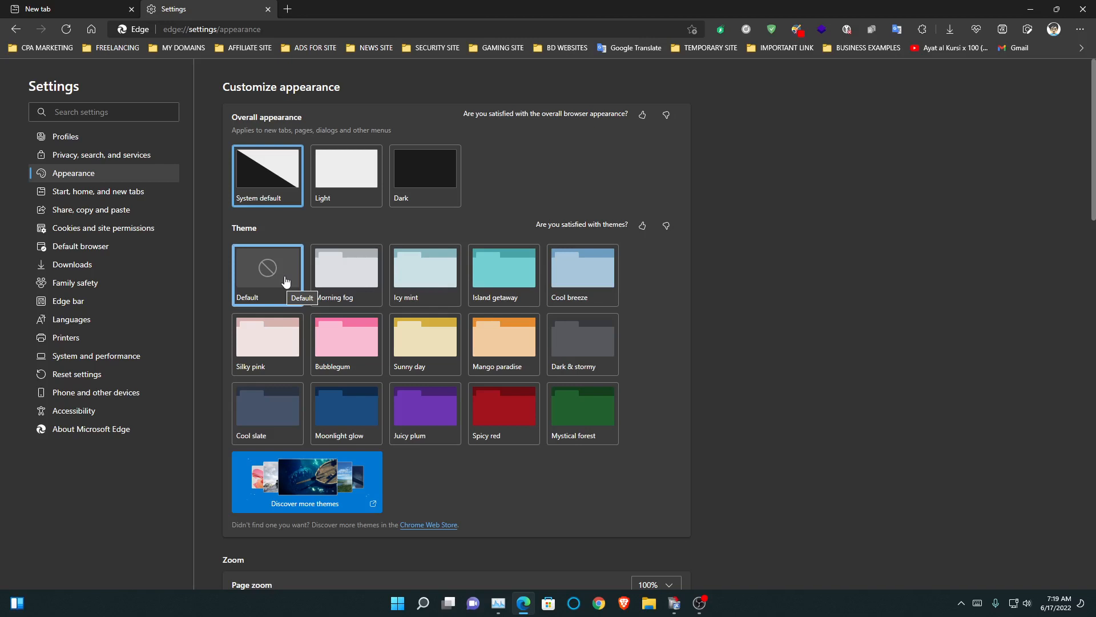
pyautogui.moveTo(387, 361)
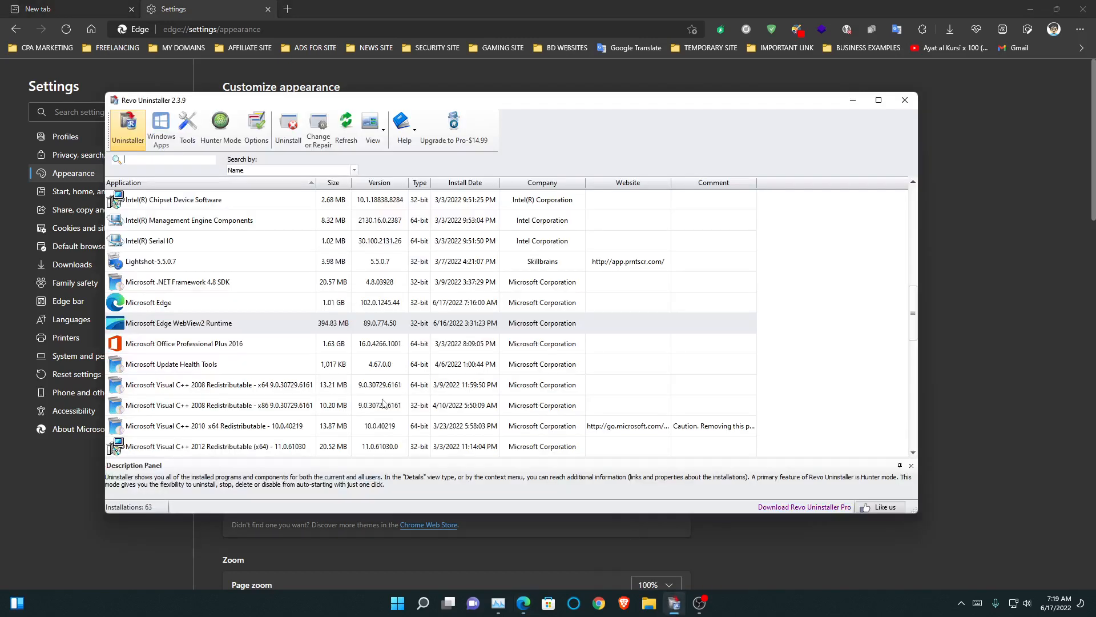
pyautogui.click(184, 323)
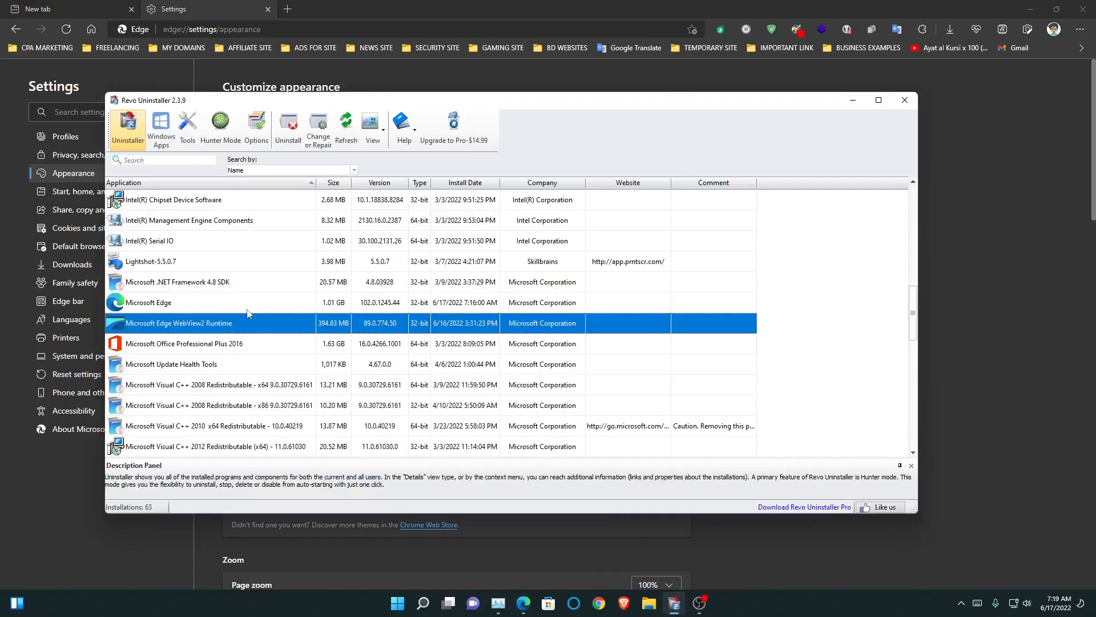
pyautogui.click(288, 125)
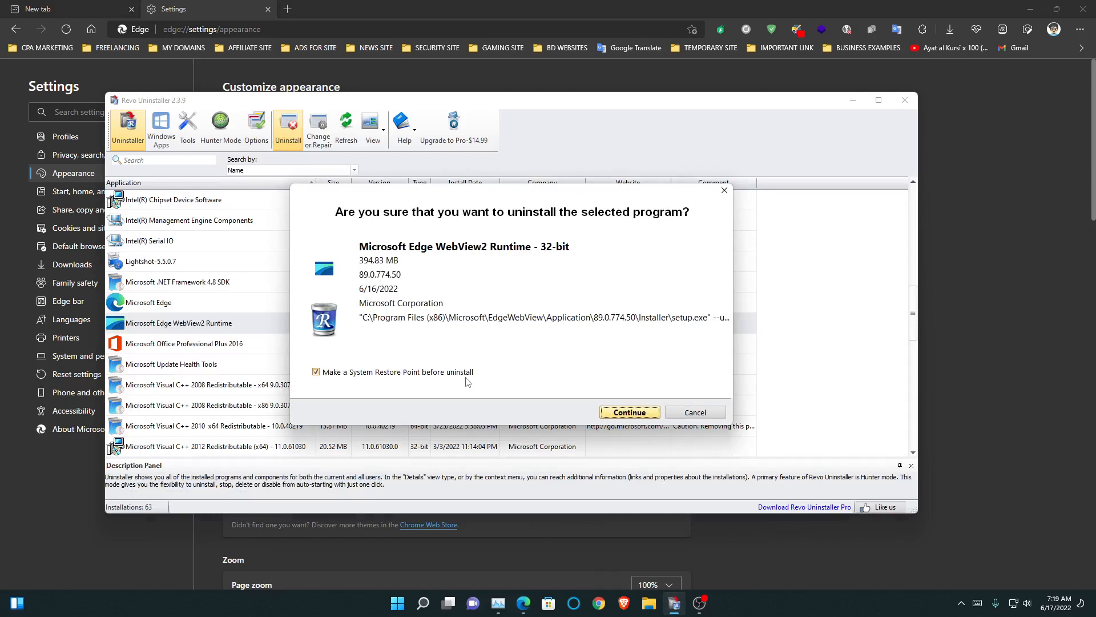
pyautogui.click(630, 412)
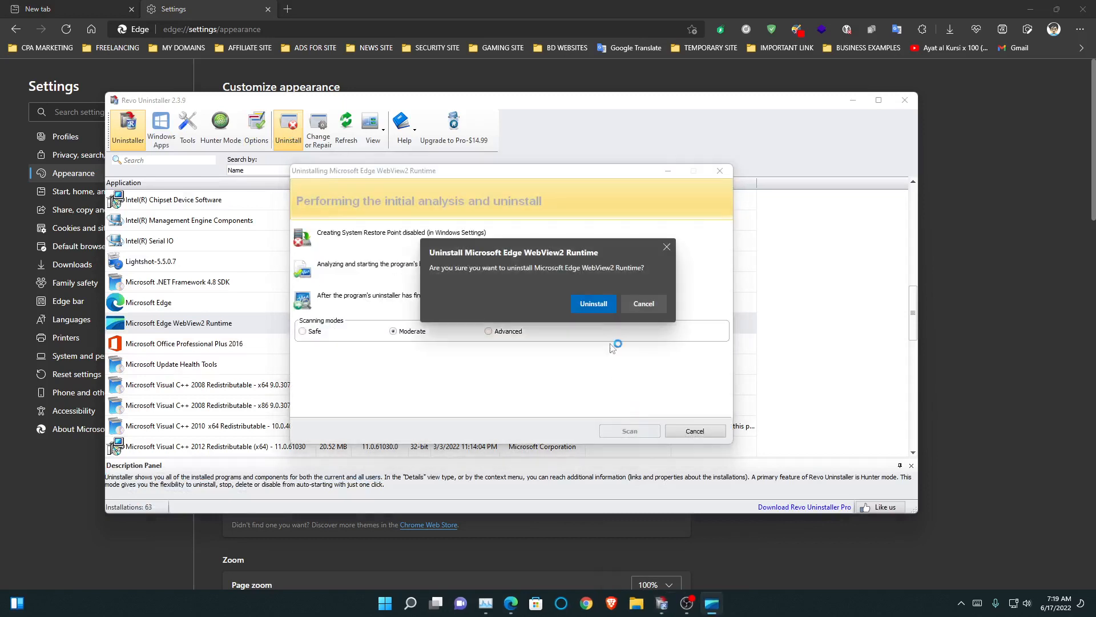
# Step: Confirm WebView2 Runtime removal, scan for leftovers, and show the leftover registry items
pyautogui.click(593, 304)
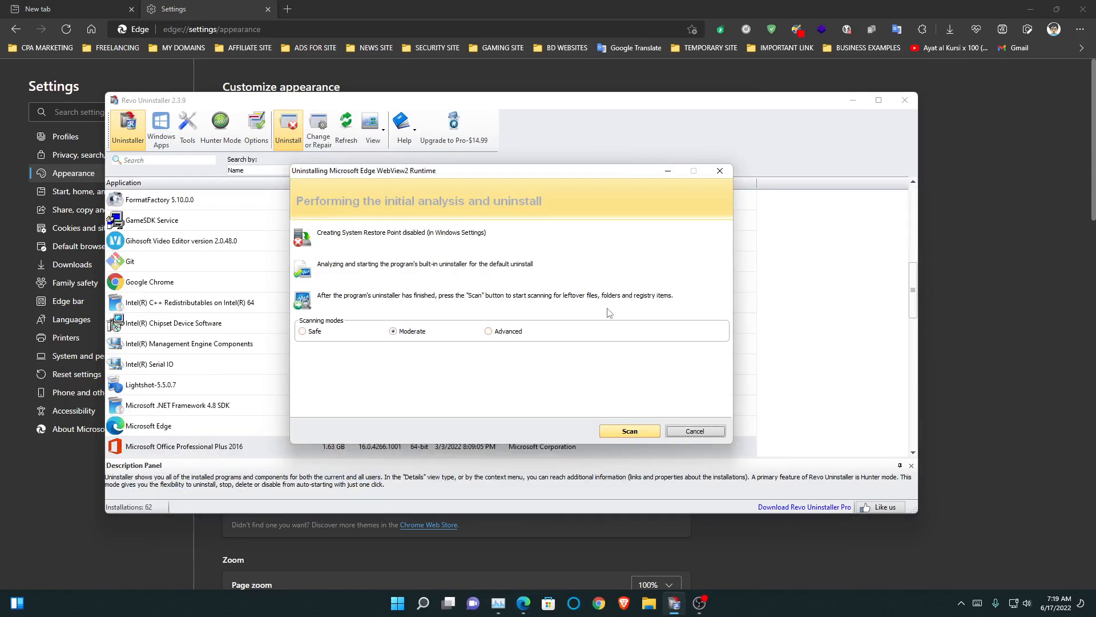
pyautogui.click(630, 430)
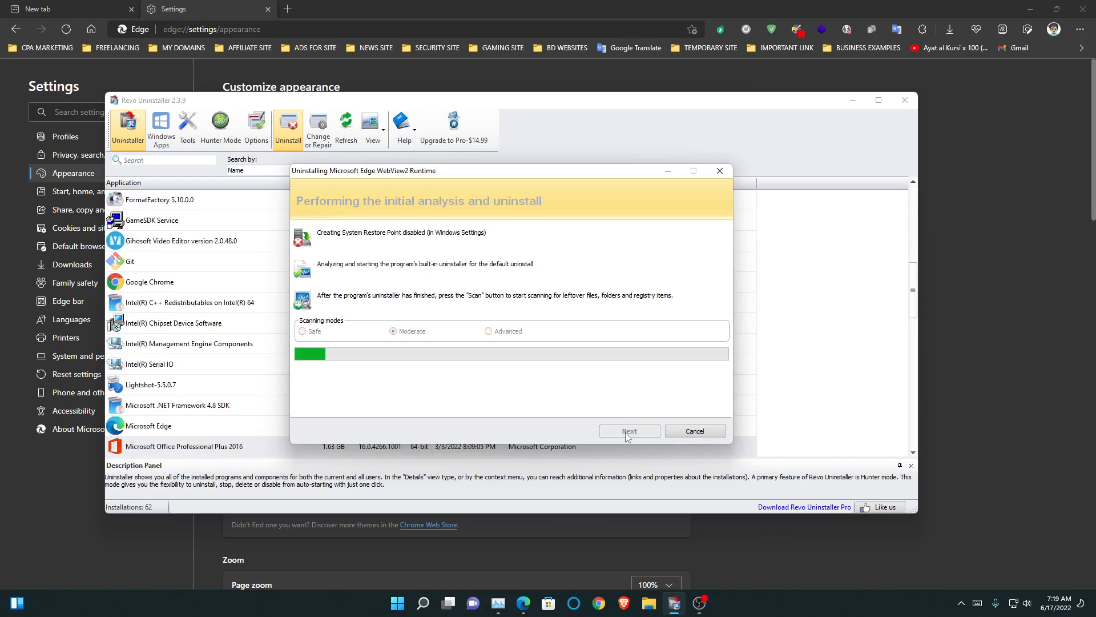
pyautogui.click(630, 430)
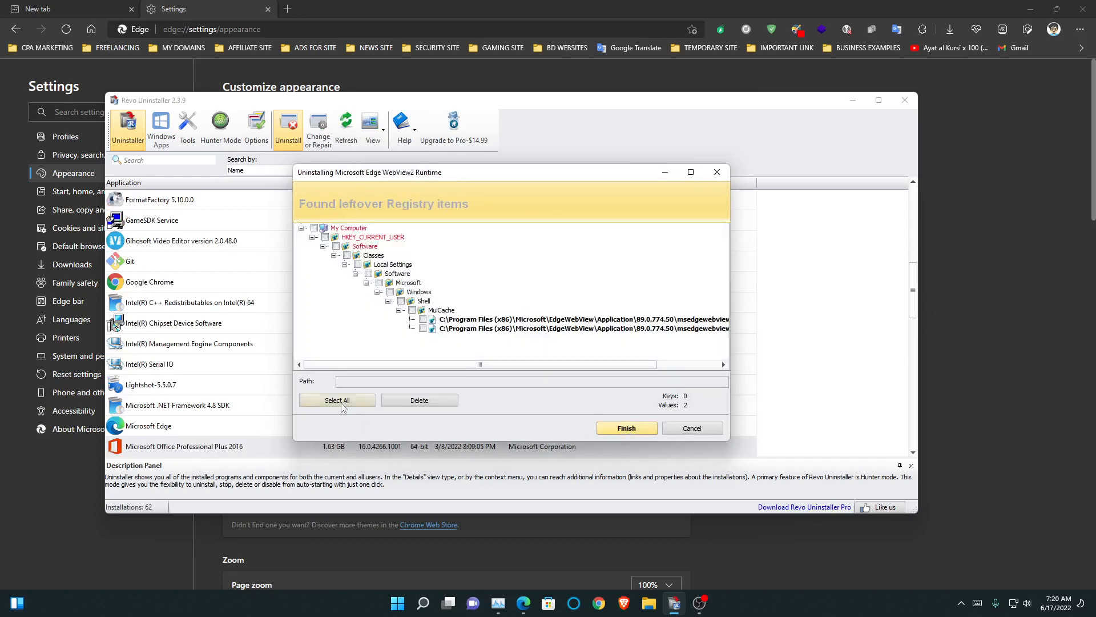
# Step: Delete all checked leftover registry items and finish the uninstall wizard
pyautogui.click(626, 428)
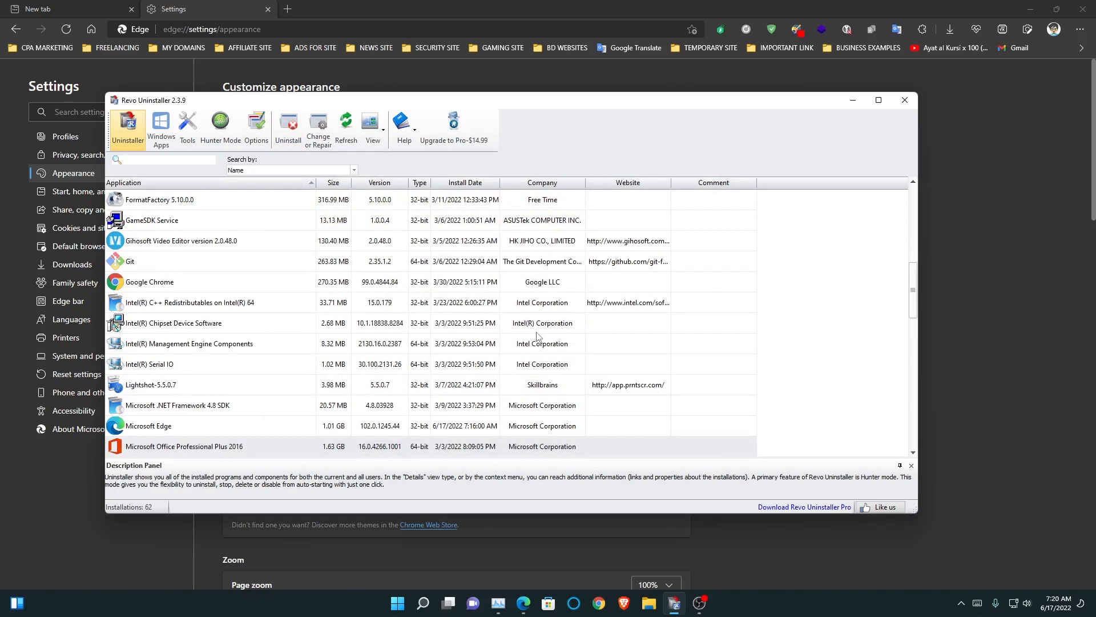
pyautogui.click(171, 158)
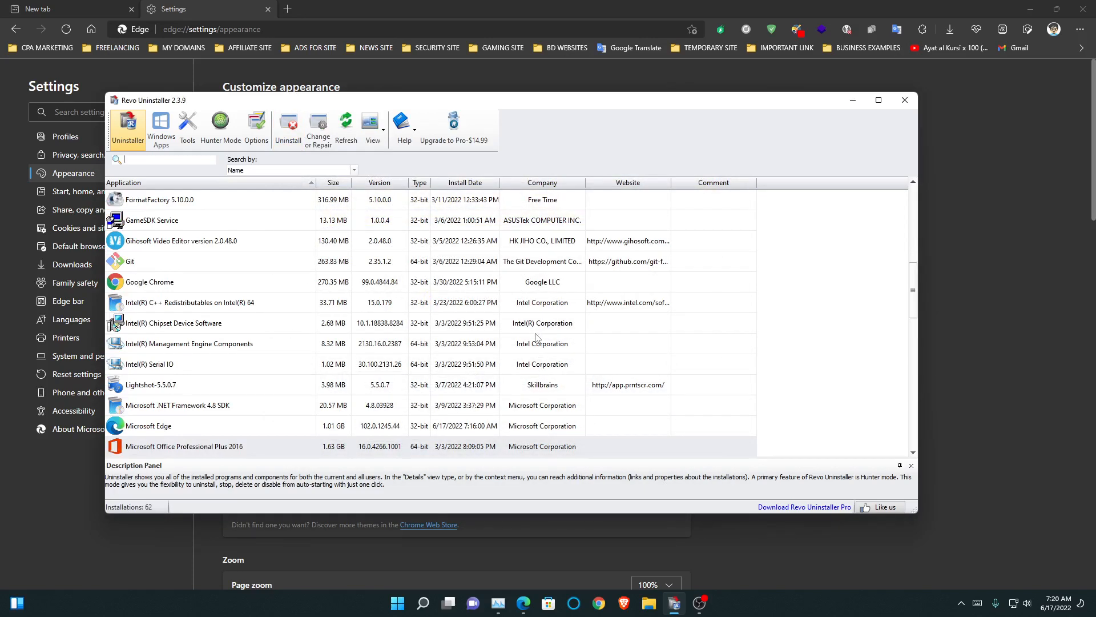